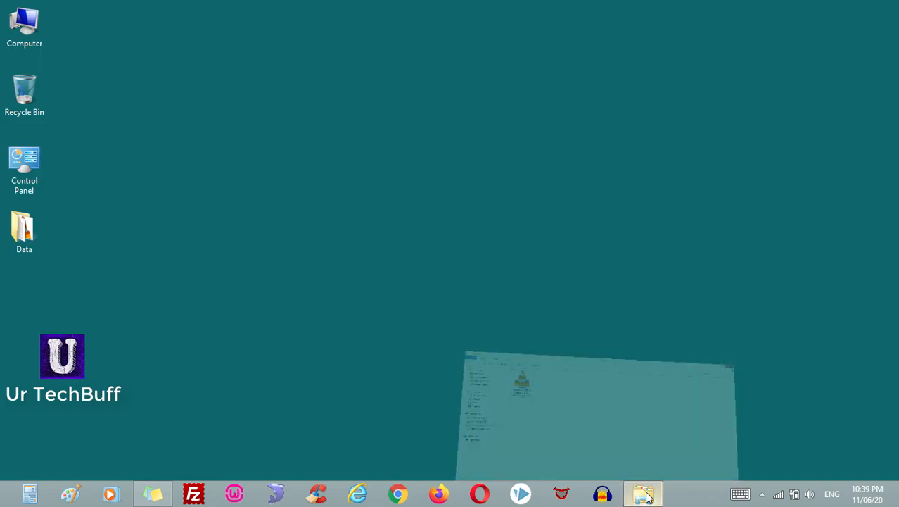
- Play the Edge Of Tomorrow movie file from the Movie folder in VLC
{"action": "left_click", "coordinate": [642, 492]}
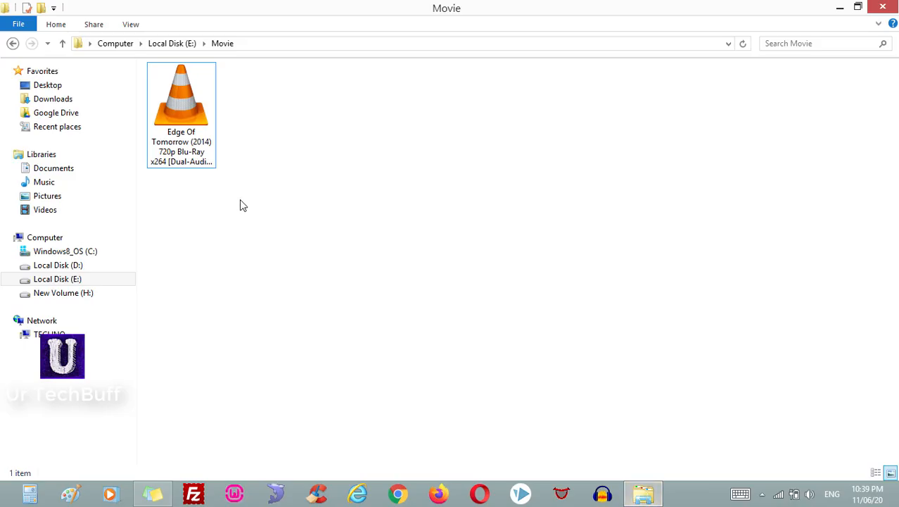
{"action": "right_click", "coordinate": [181, 96]}
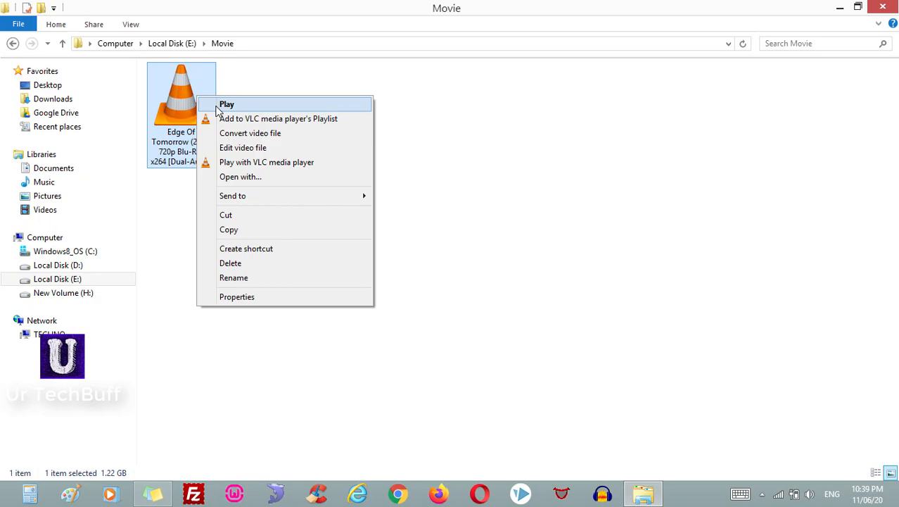
{"action": "left_click", "coordinate": [226, 104]}
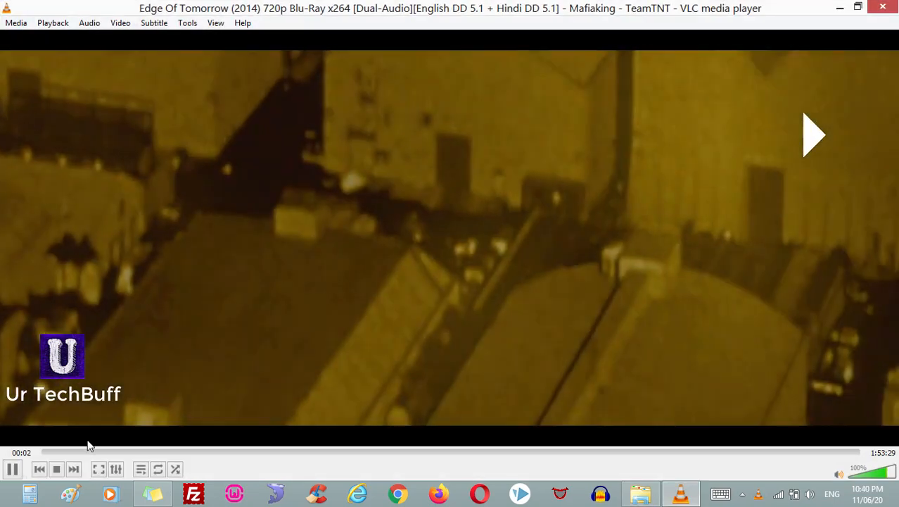
- Seek about nine minutes into the movie and show the View menu listing VLsub
{"action": "left_click", "coordinate": [40, 454]}
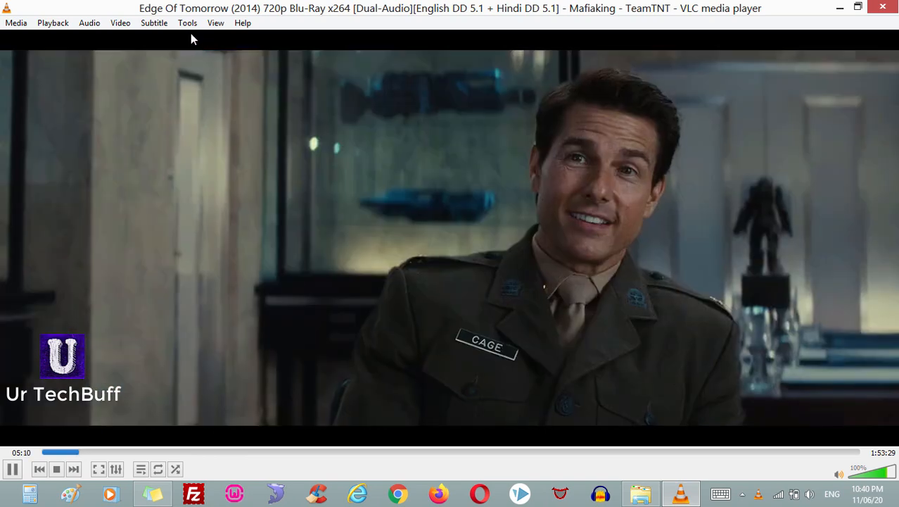
{"action": "left_click", "coordinate": [154, 23]}
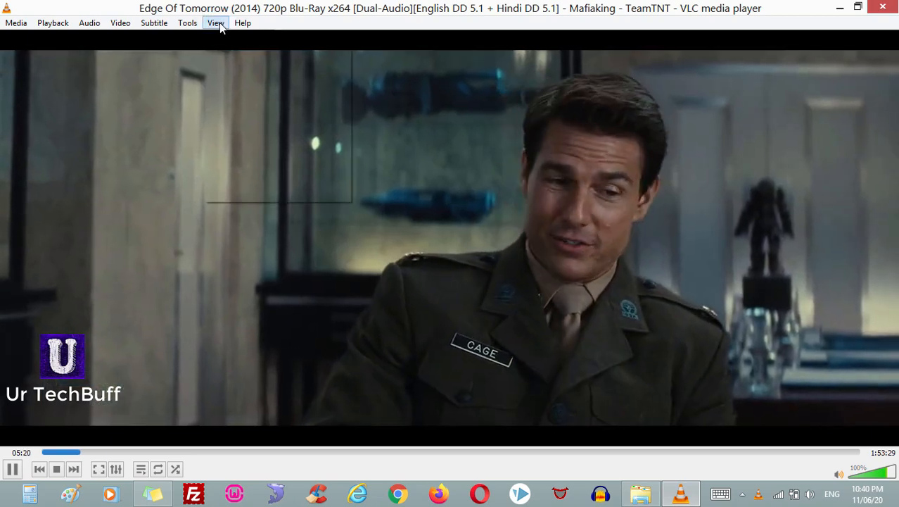
{"action": "left_click", "coordinate": [217, 23]}
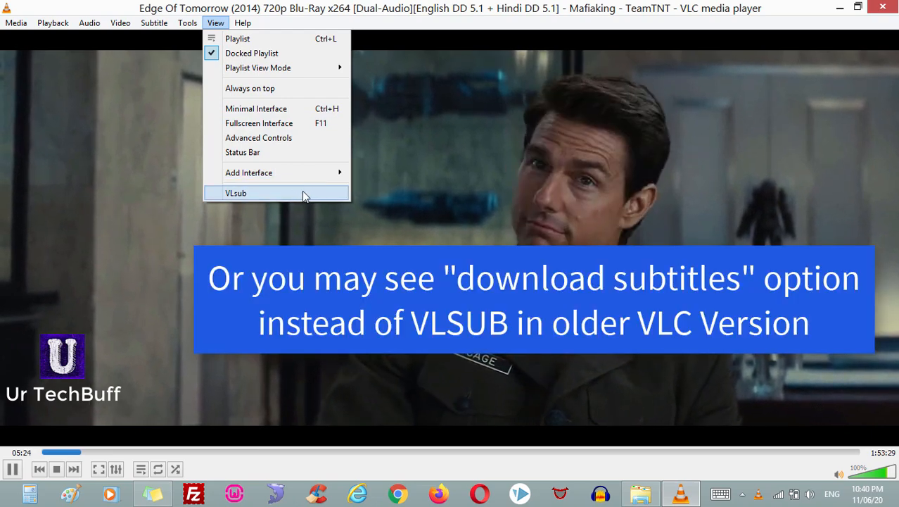
- Launch VLsub and search by name for English subtitles, returning 37 results
{"action": "left_click", "coordinate": [236, 193]}
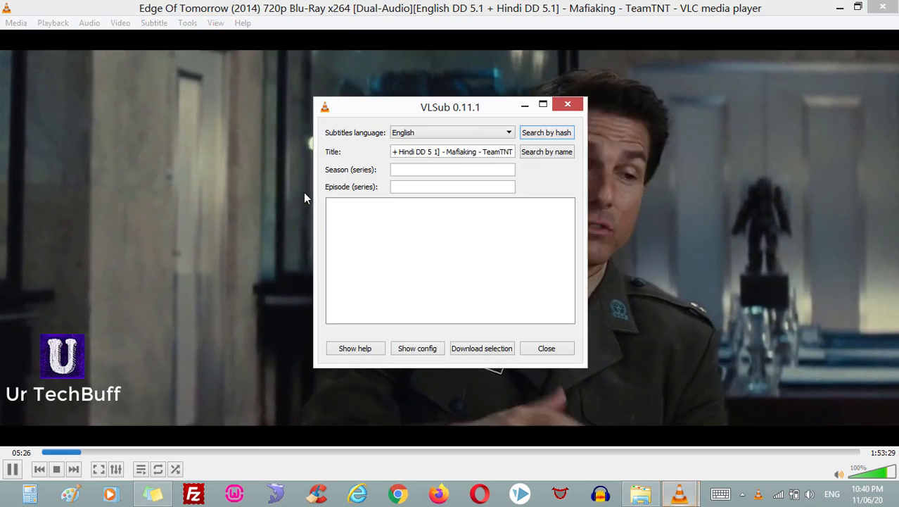
{"action": "mouse_move", "coordinate": [597, 171]}
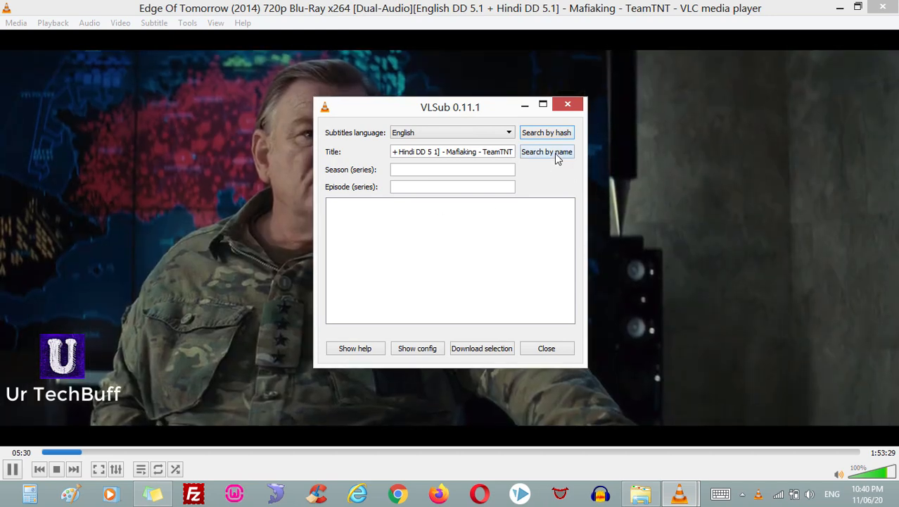
{"action": "left_click", "coordinate": [546, 152]}
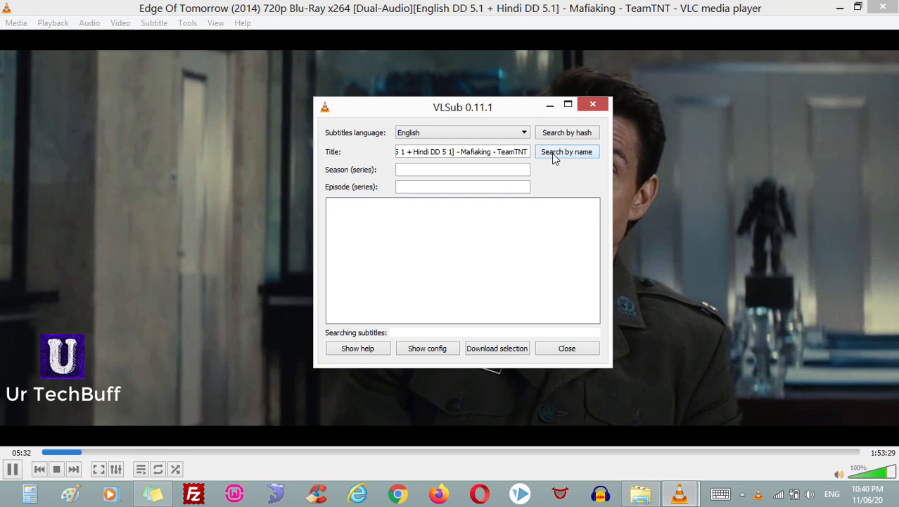
{"action": "left_click", "coordinate": [566, 152]}
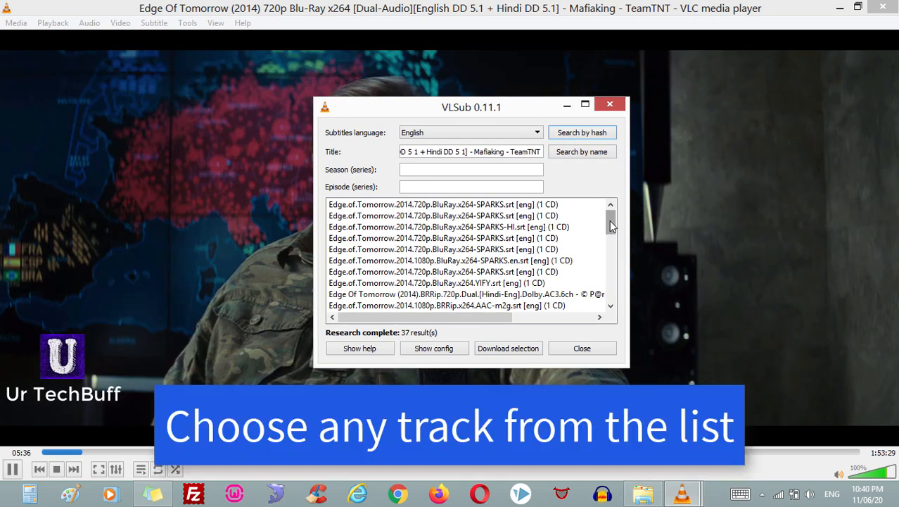
- Download the first English .srt result, load it onto the movie, and close VLsub
{"action": "left_click", "coordinate": [444, 215]}
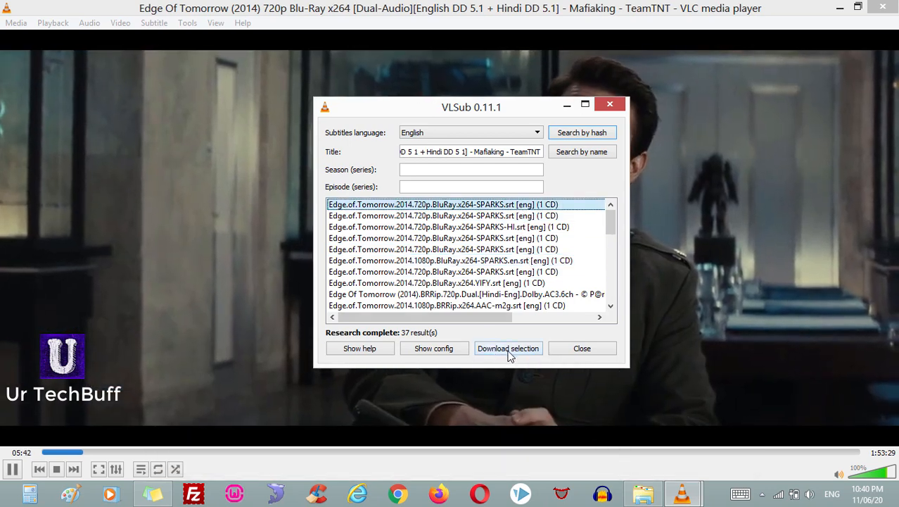
{"action": "left_click", "coordinate": [508, 348]}
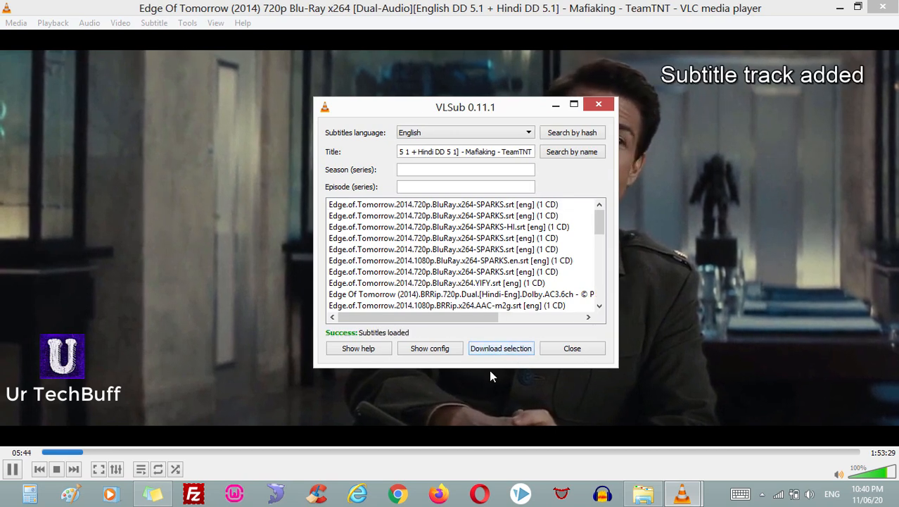
{"action": "mouse_move", "coordinate": [419, 337]}
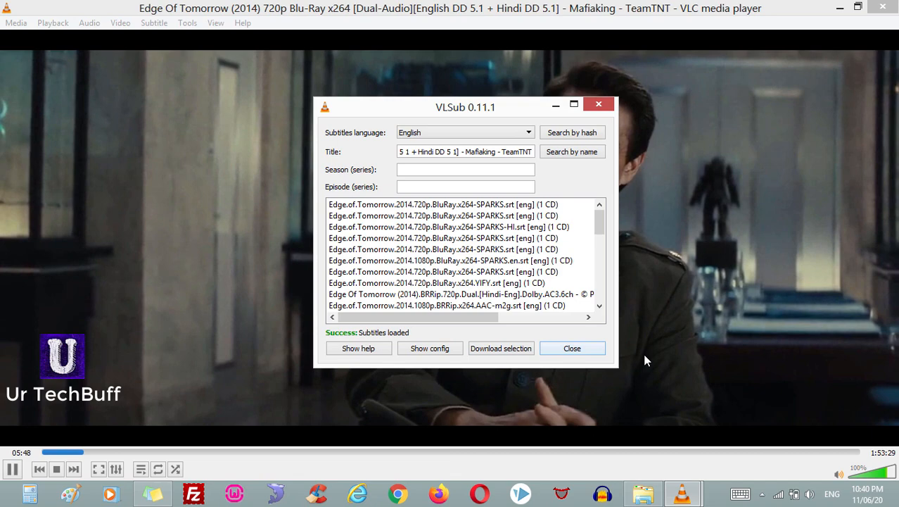
{"action": "left_click", "coordinate": [571, 348]}
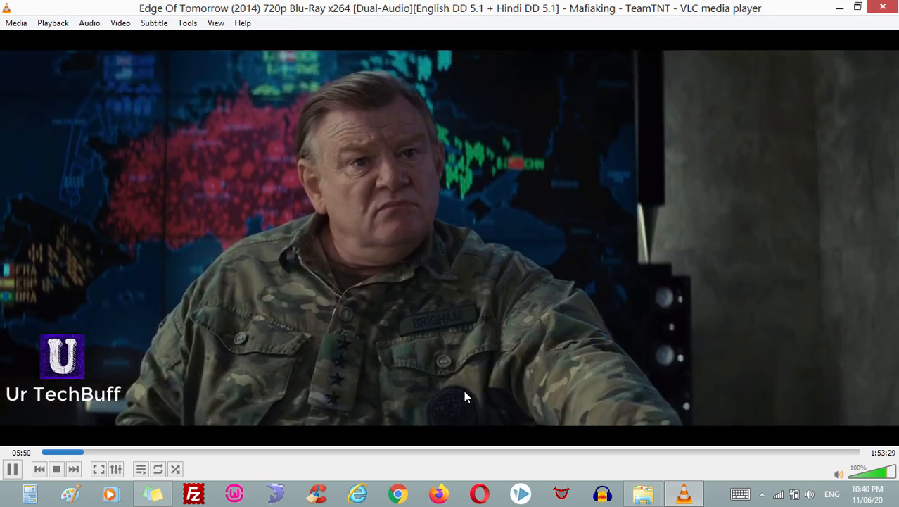